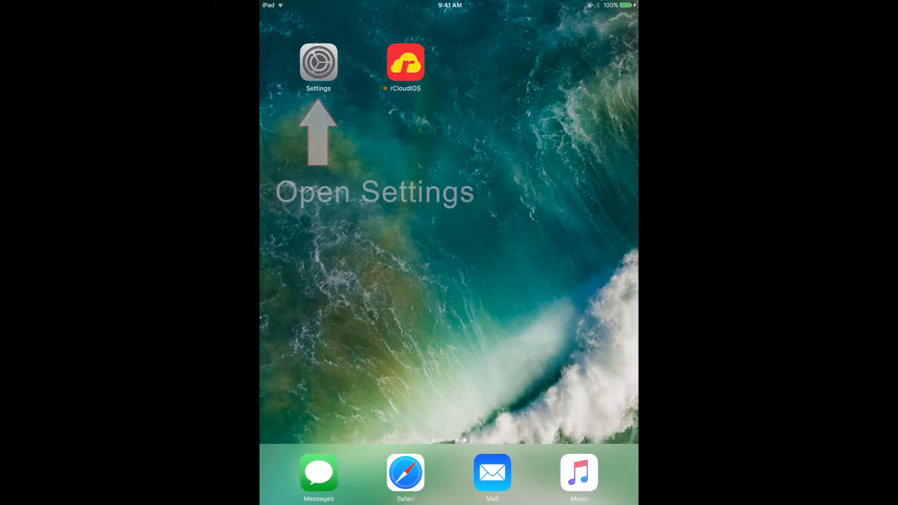
# Switch on the iPad's Cellular Data in Settings
pyautogui.click(319, 63)
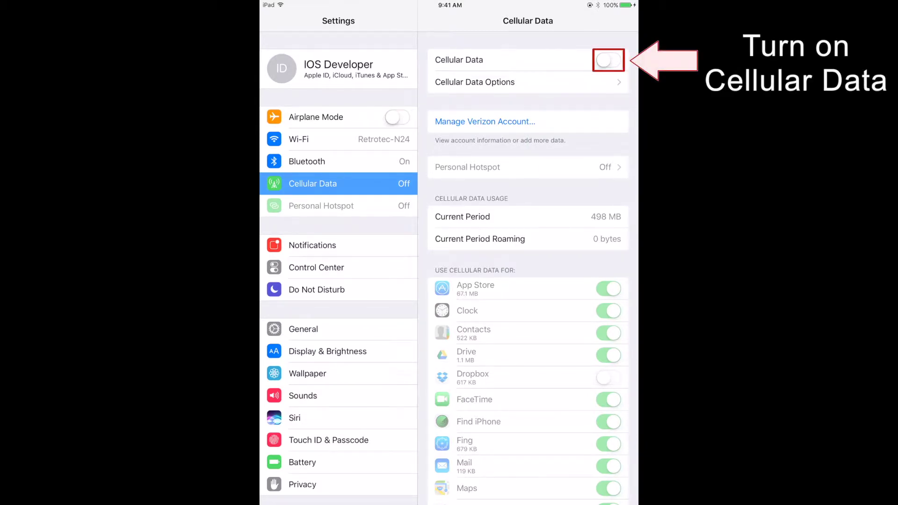
pyautogui.click(608, 59)
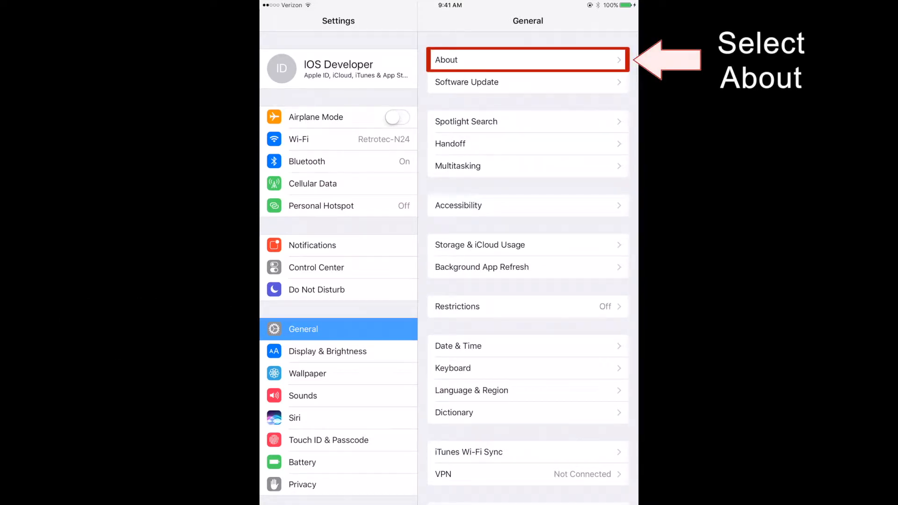
# Replace the iPad's device name under General > About with 'Ipad'
pyautogui.click(526, 59)
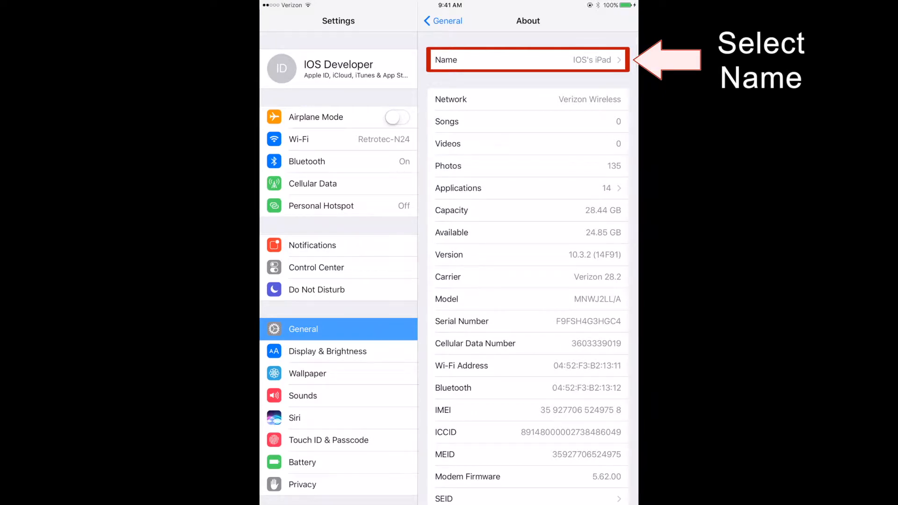
pyautogui.click(526, 60)
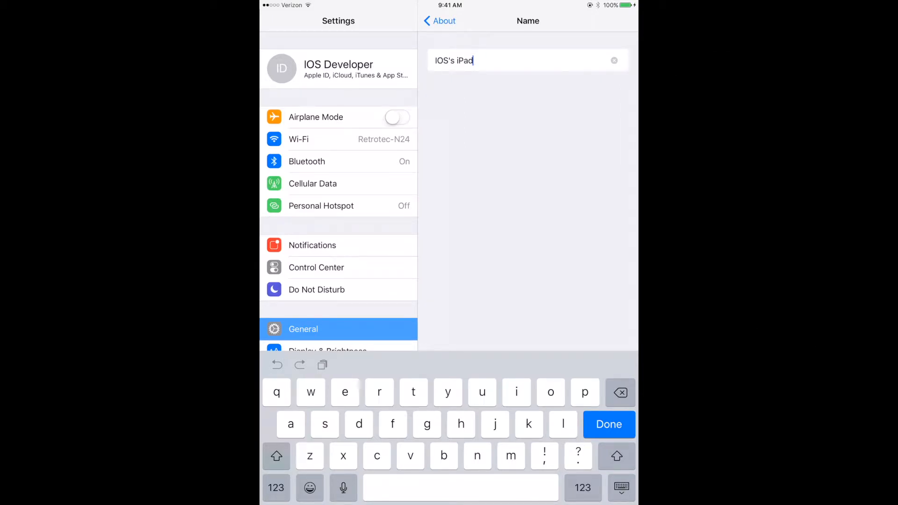
pyautogui.click(615, 61)
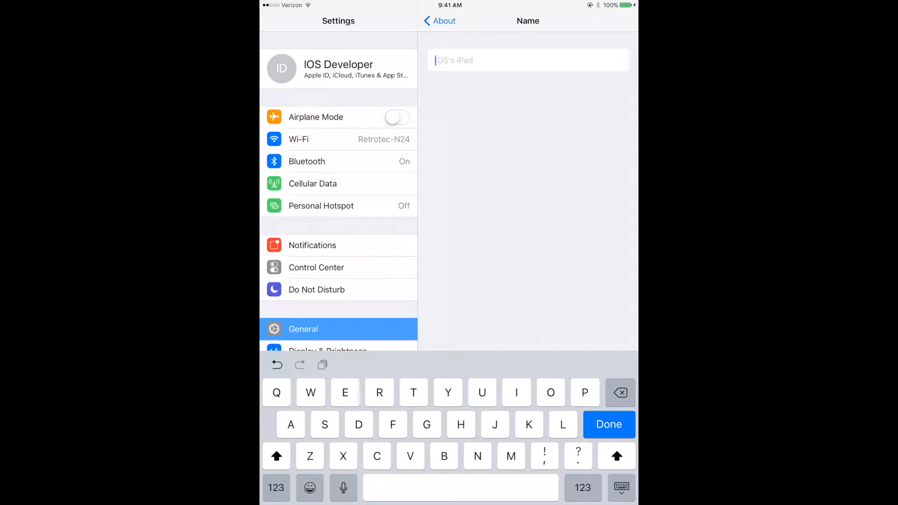
pyautogui.write('lp')
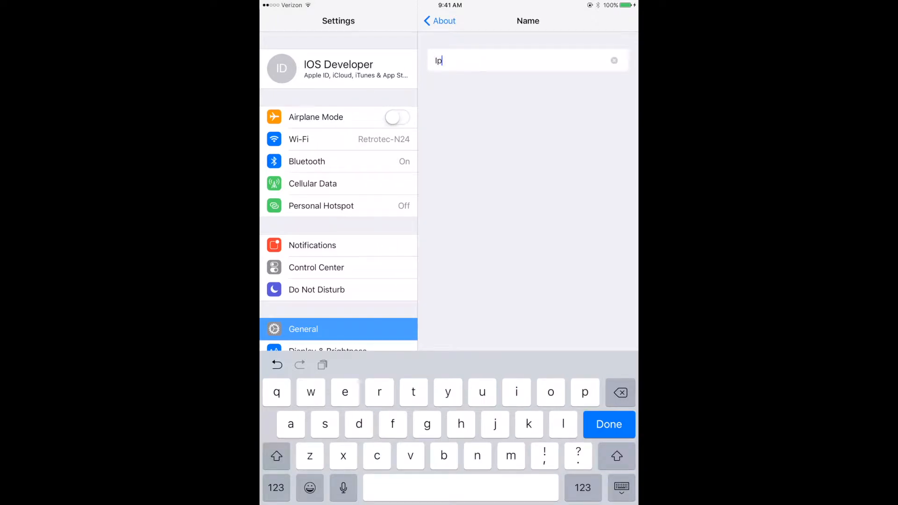
pyautogui.write('ad')
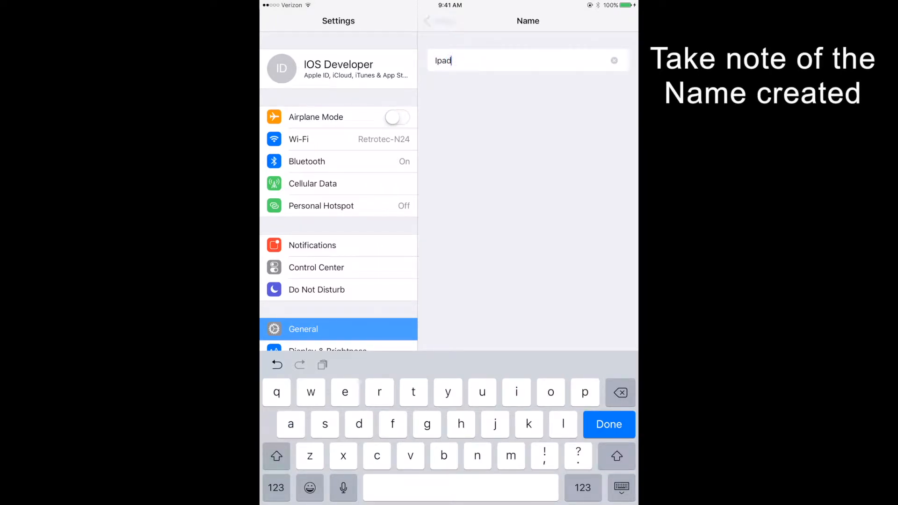
pyautogui.click(609, 424)
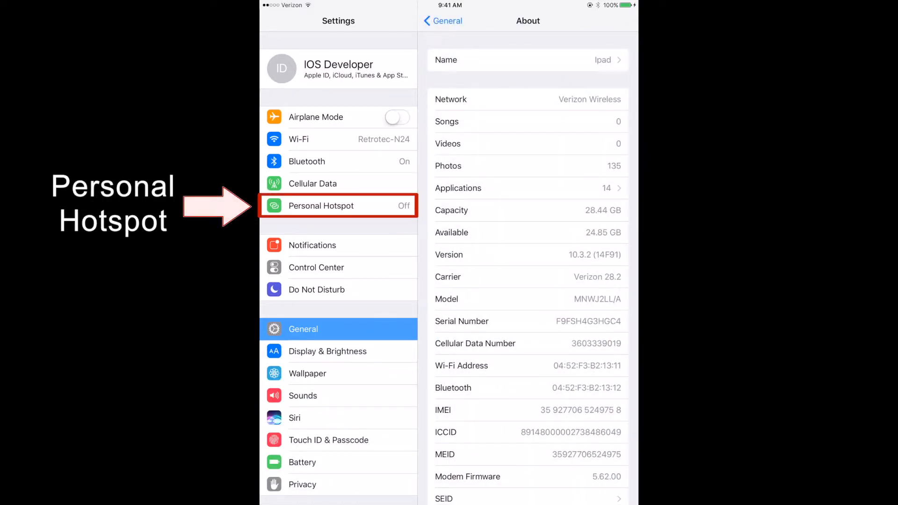
pyautogui.click(338, 206)
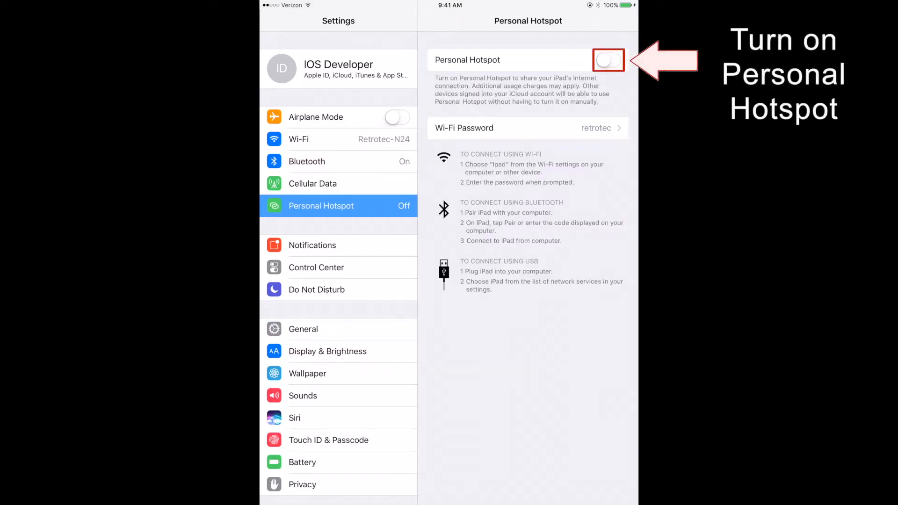
pyautogui.click(608, 60)
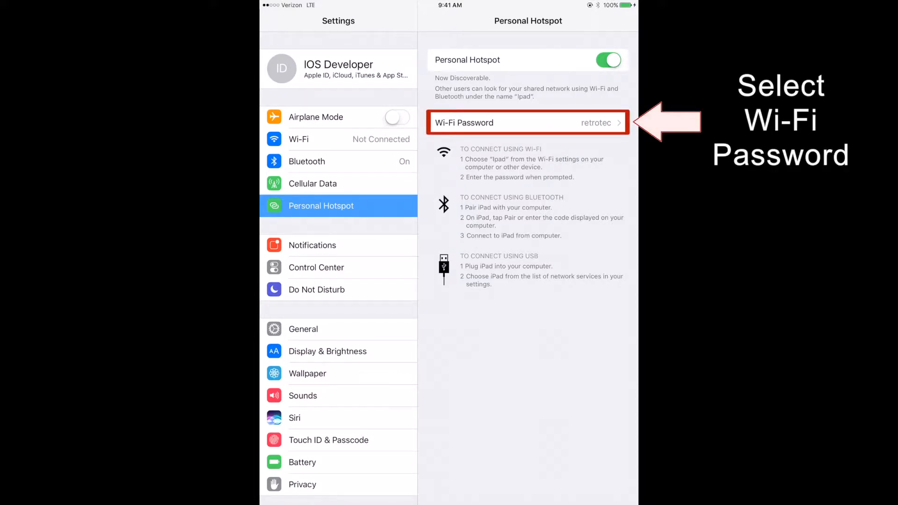
pyautogui.click(514, 122)
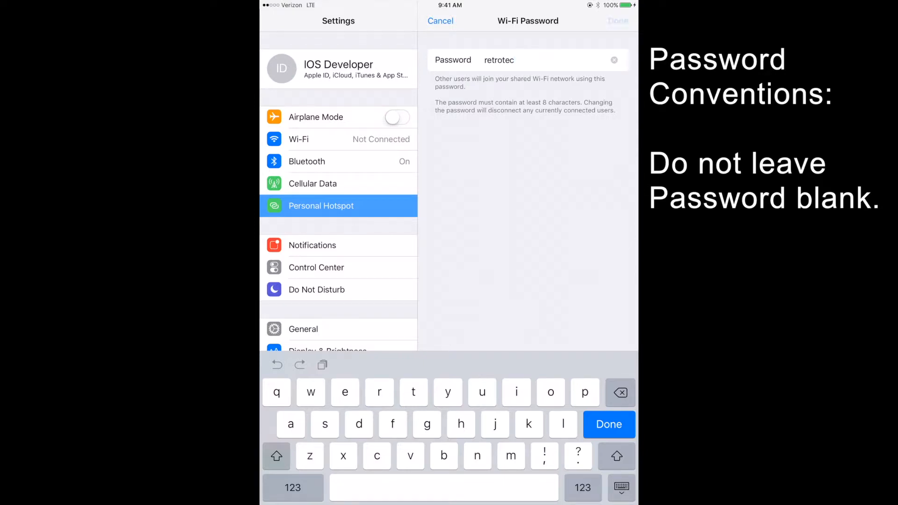
pyautogui.click(609, 424)
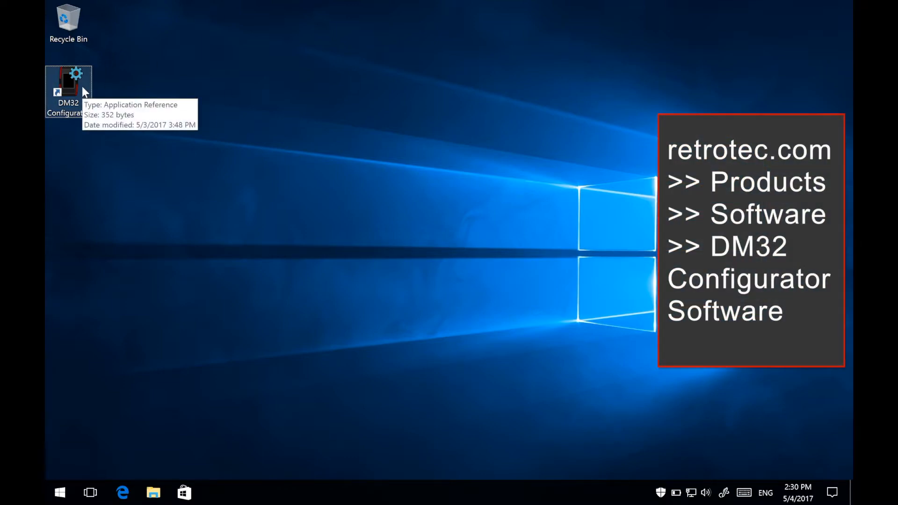
pyautogui.moveTo(432, 235)
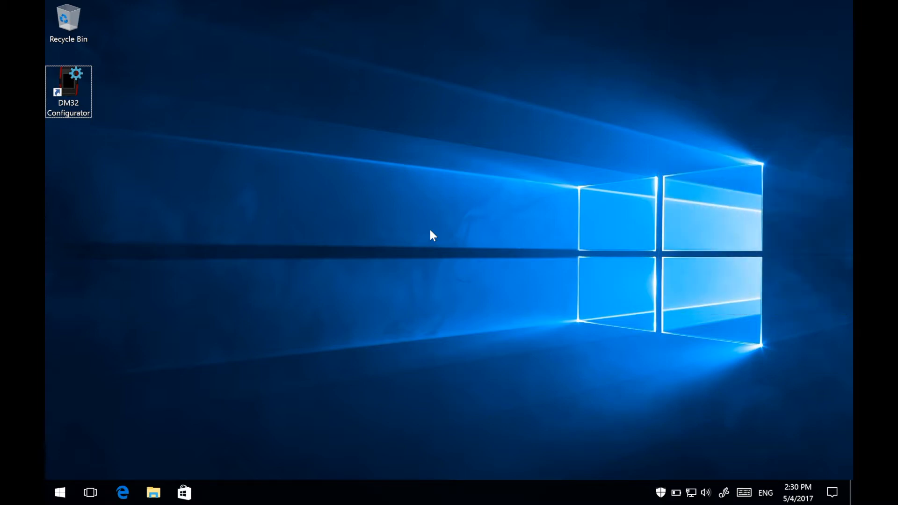
# Start DM32 Configurator from its desktop shortcut to list gauge 407364
pyautogui.click(68, 77)
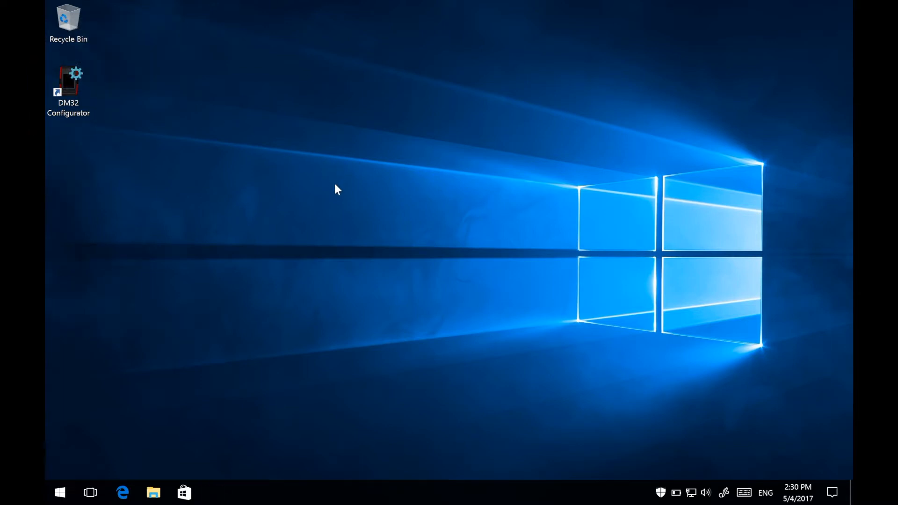
pyautogui.doubleClick(68, 83)
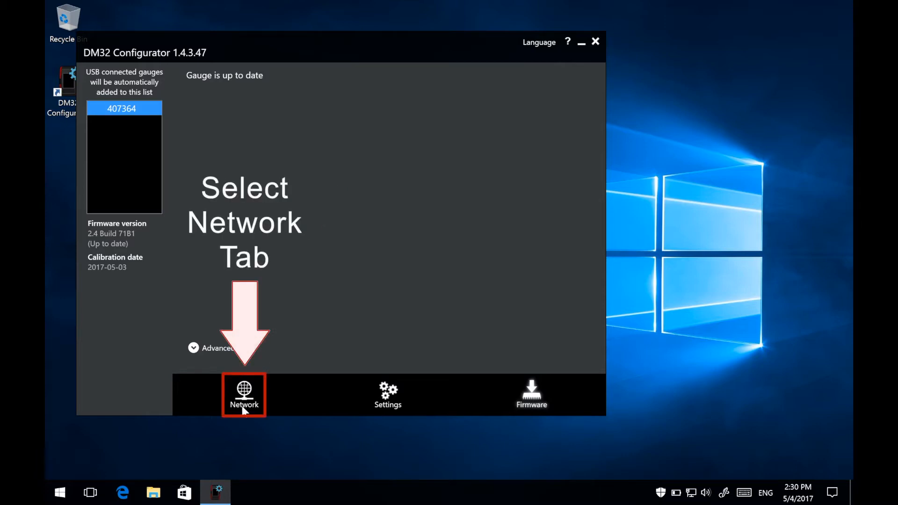
# Show gauge 407364's network and Wi-Fi settings on the Network tab
pyautogui.click(243, 393)
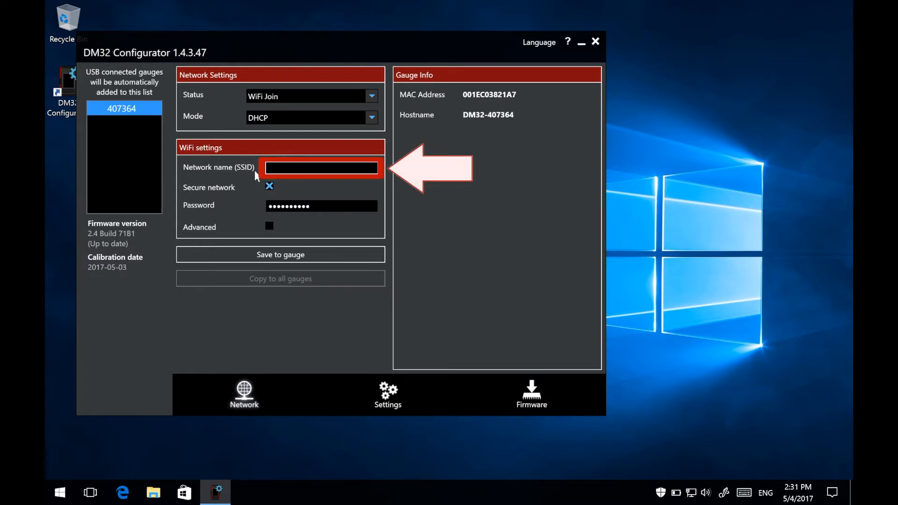
# Enter 'Ipad' as the network SSID and replace the old Wi-Fi password
pyautogui.write('lp')
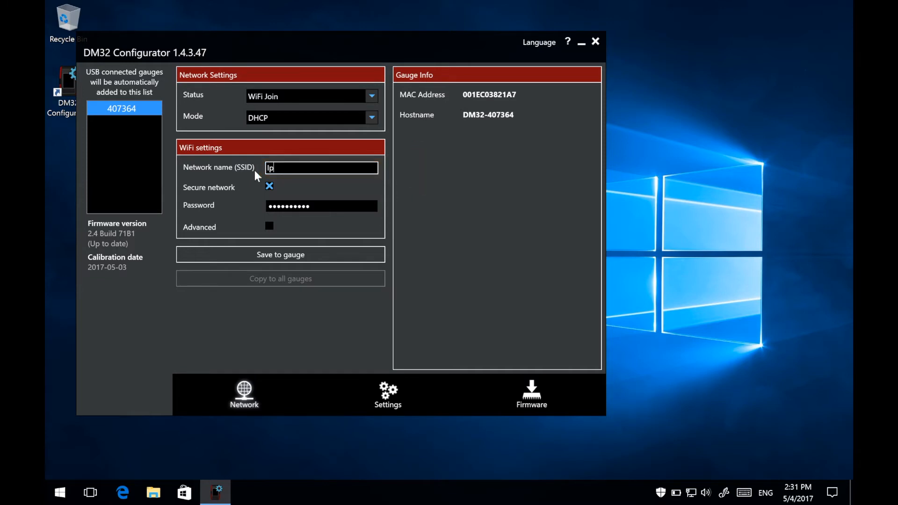
pyautogui.write('ad')
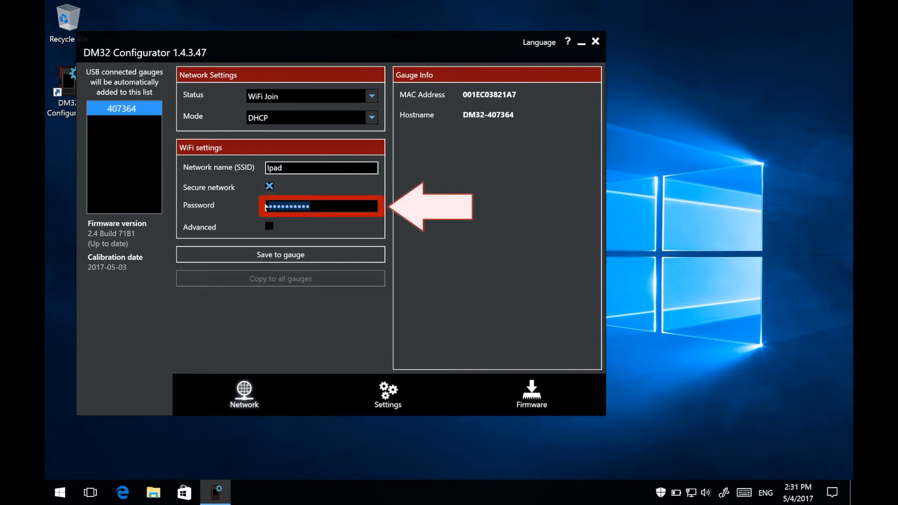
pyautogui.moveTo(320, 191)
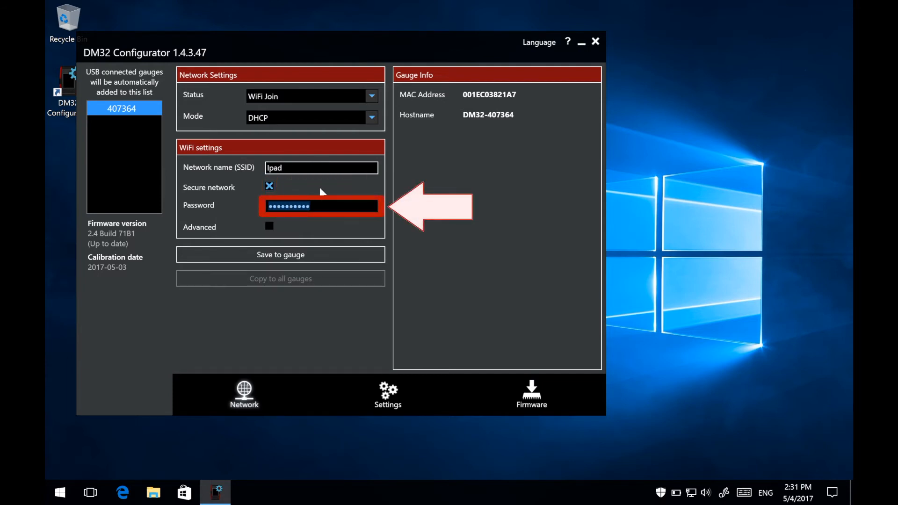
pyautogui.press('backspace')
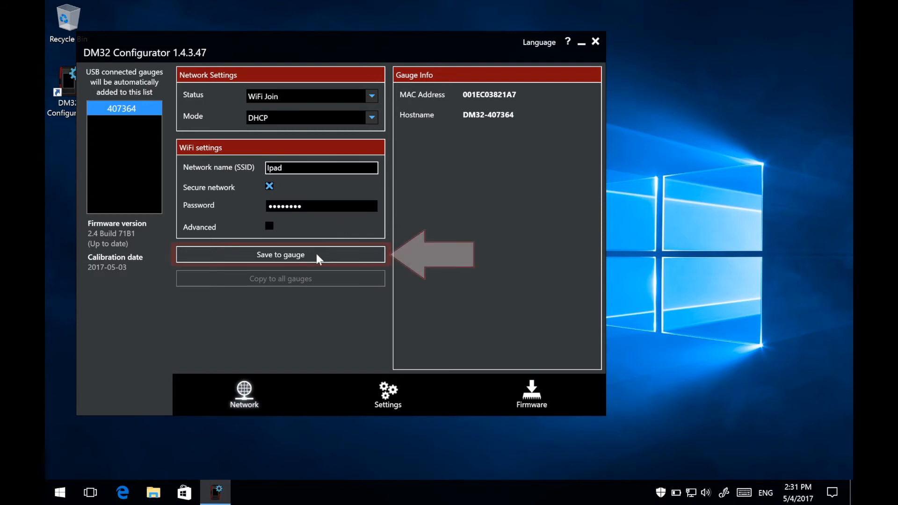
# Save the Ipad Wi-Fi settings to gauge 407364, then close the configurator
pyautogui.click(281, 255)
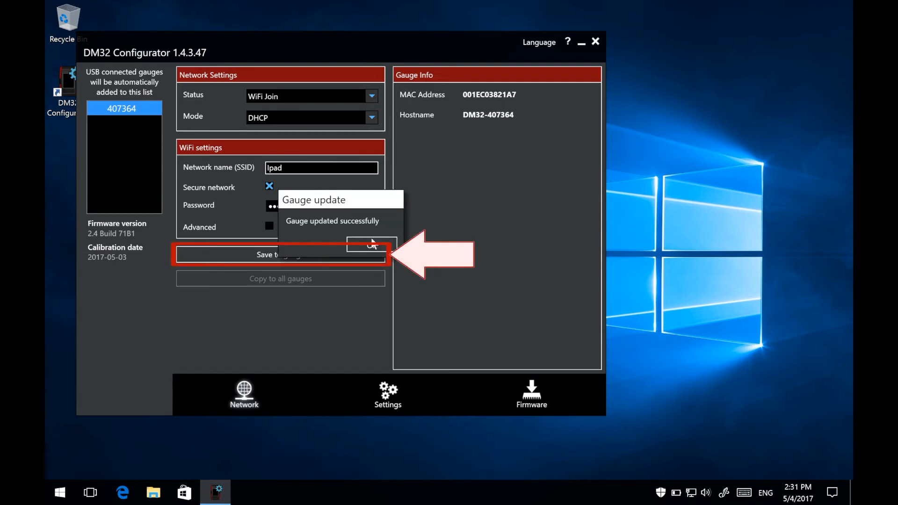
pyautogui.click(371, 245)
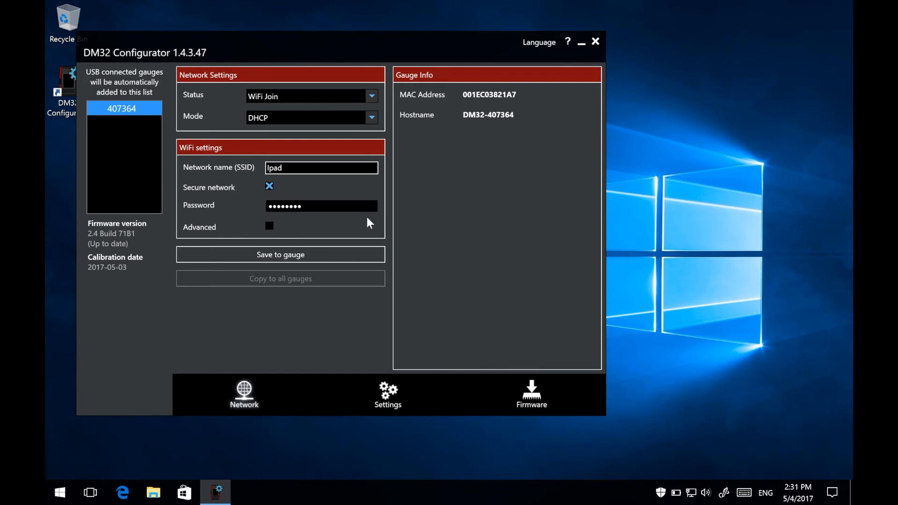
pyautogui.click(309, 95)
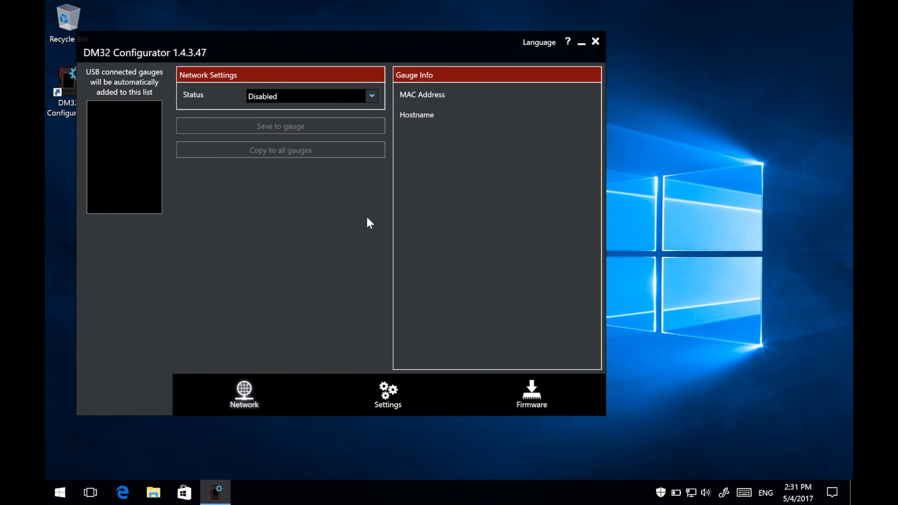
pyautogui.moveTo(595, 41)
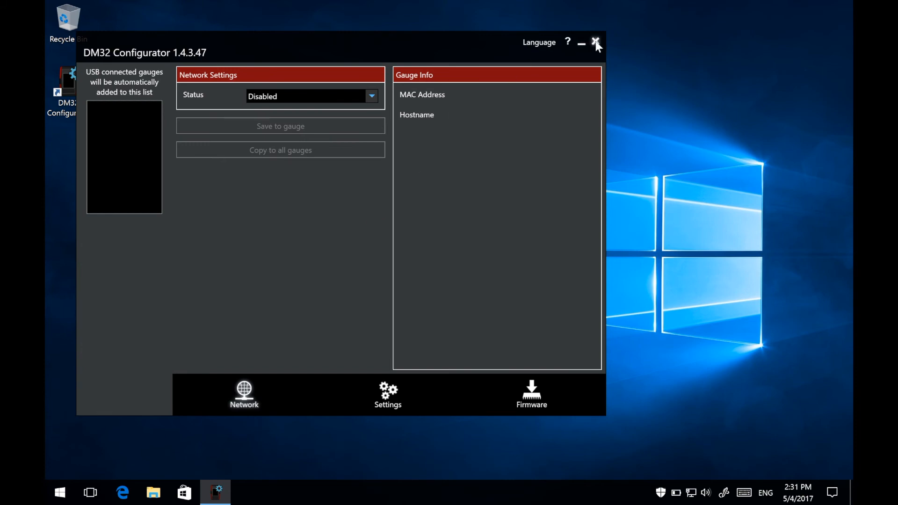
pyautogui.click(595, 43)
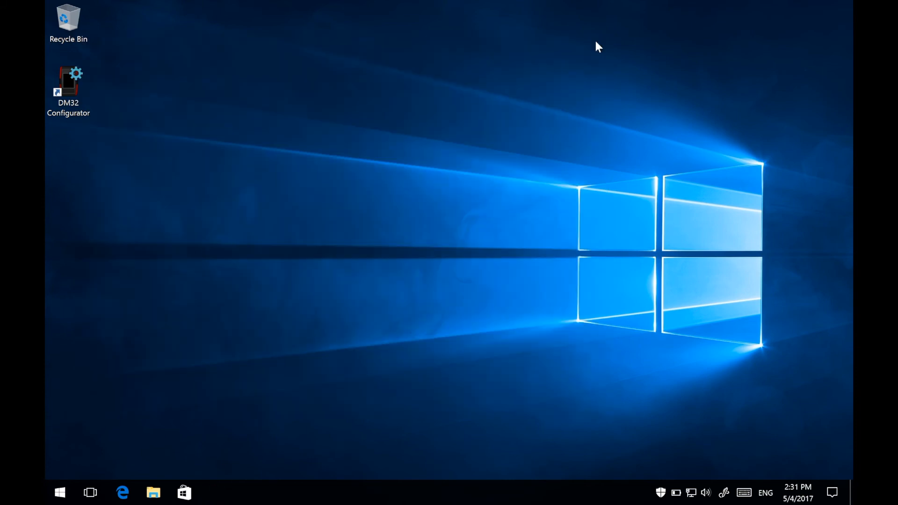